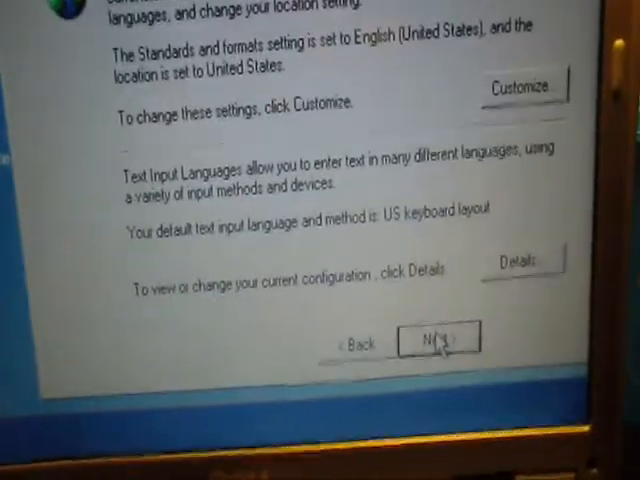
- Keep English (United States) regional settings and US keyboard layout, and continue
left_click(439, 340)
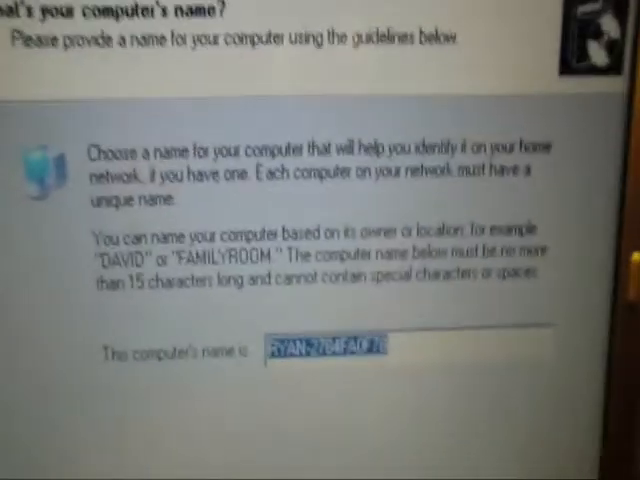
- Enter 'LATITUDE' as the computer name and continue setup
type("LAT")
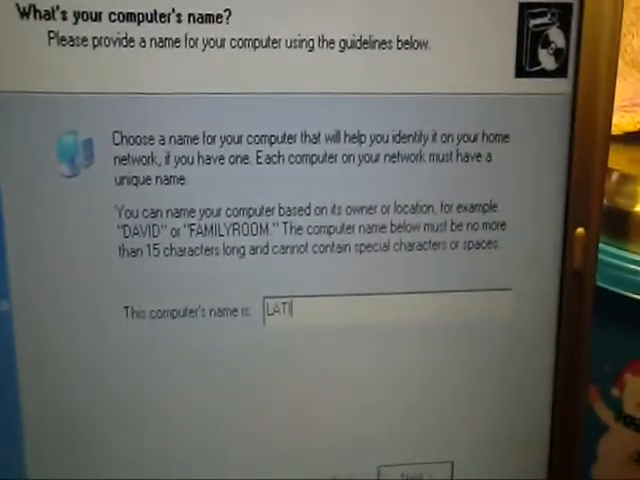
type("TUDE")
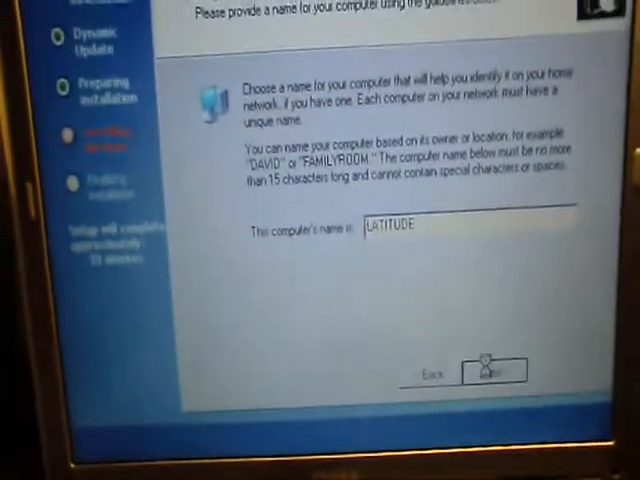
left_click(490, 369)
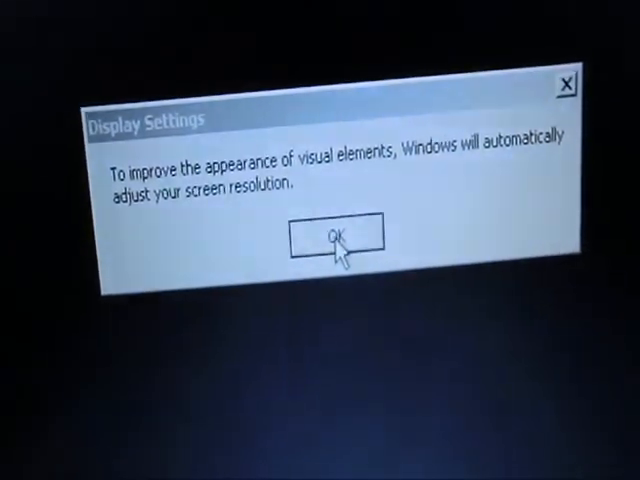
- Confirm the Display Settings notice about automatically adjusting the screen resolution
left_click(336, 234)
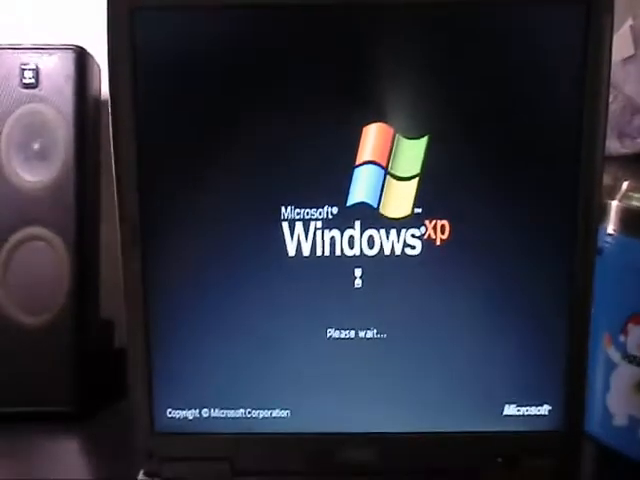